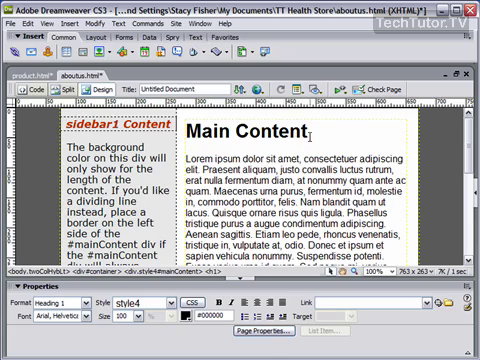
Select the Main Content heading and give it dark brown text colour #663333
double_click(248, 132)
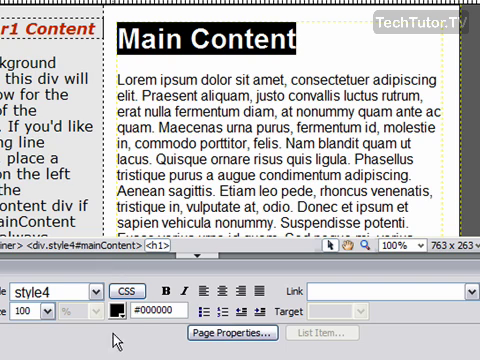
mouse_move(118, 306)
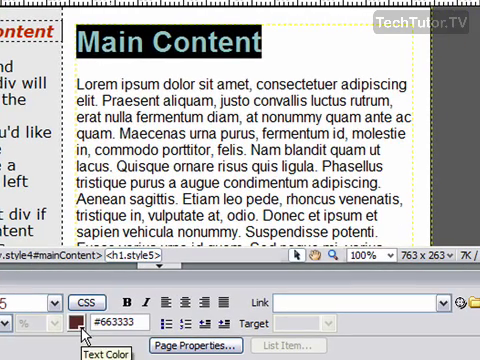
In the custom colour picker, try a green shade, adjust its lightness, then settle on a bright sky blue
click(78, 322)
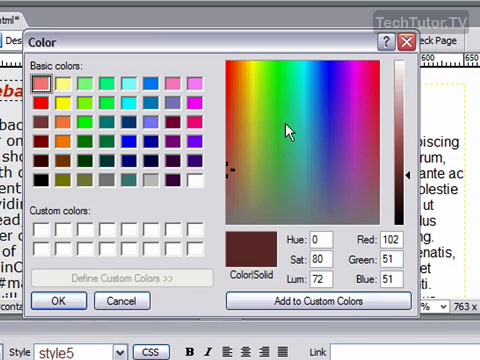
mouse_move(316, 148)
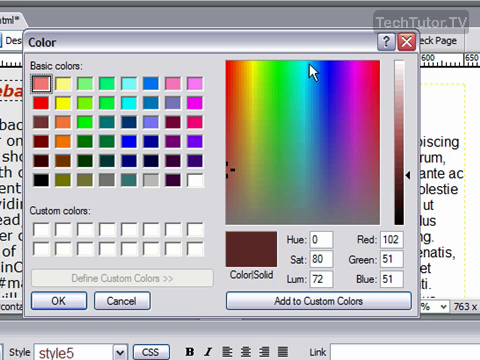
mouse_move(336, 112)
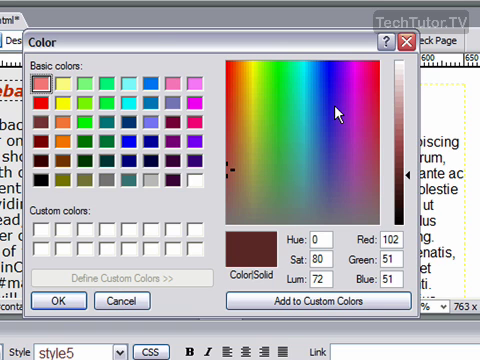
click(290, 96)
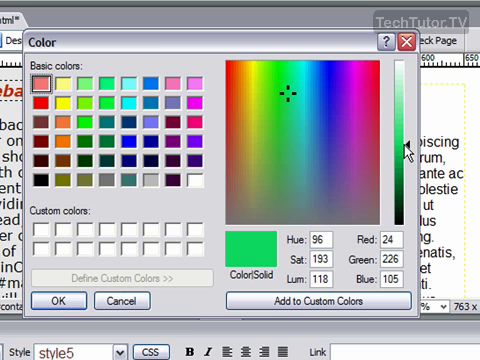
drag(408, 150, 408, 140)
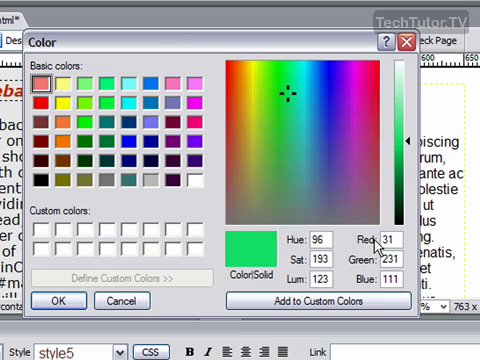
click(308, 82)
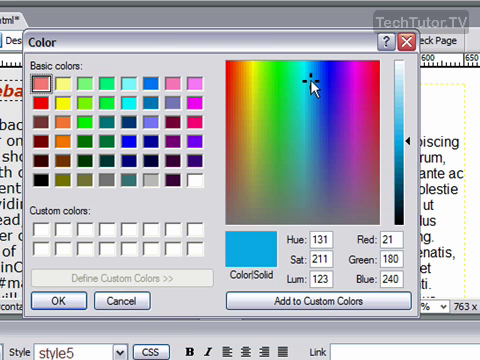